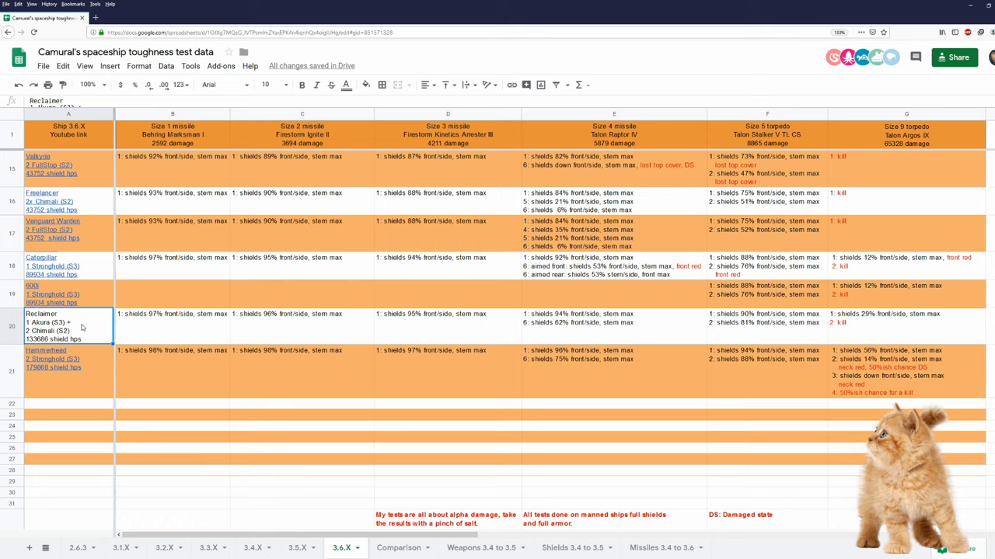
mouse_move(89, 337)
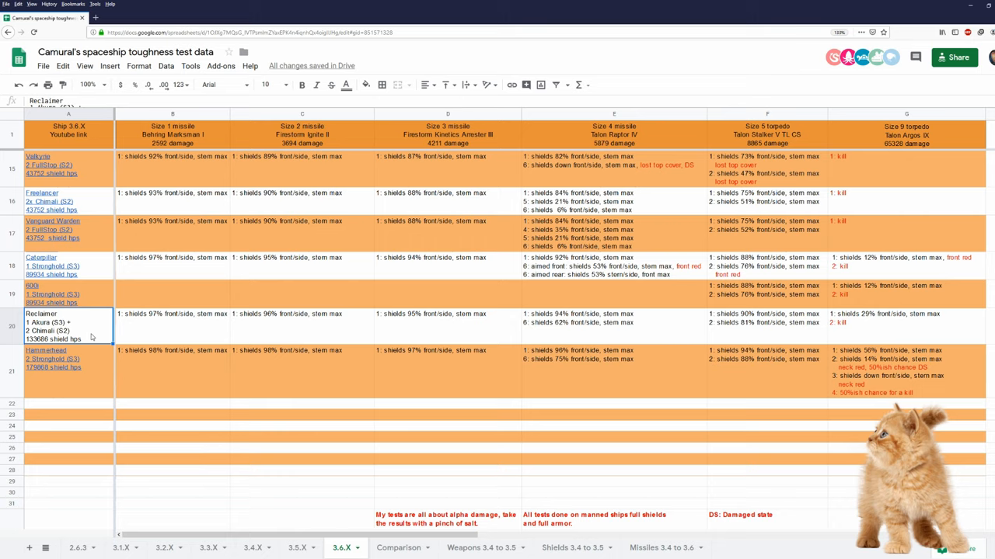
- View the Reclaimer's shield generator slots, showing the 5CA Akura and 5MA Chimalli generators
left_click(173, 325)
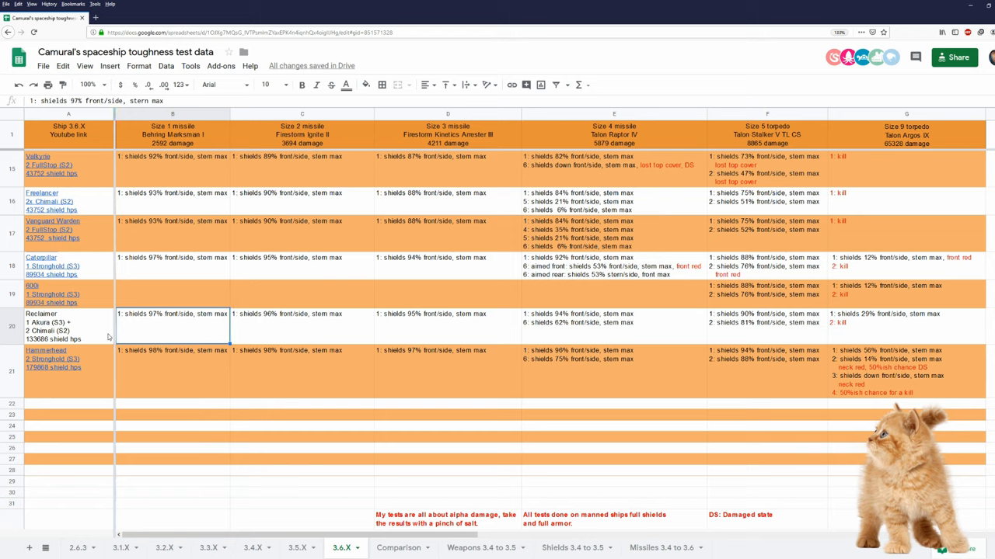
mouse_move(72, 327)
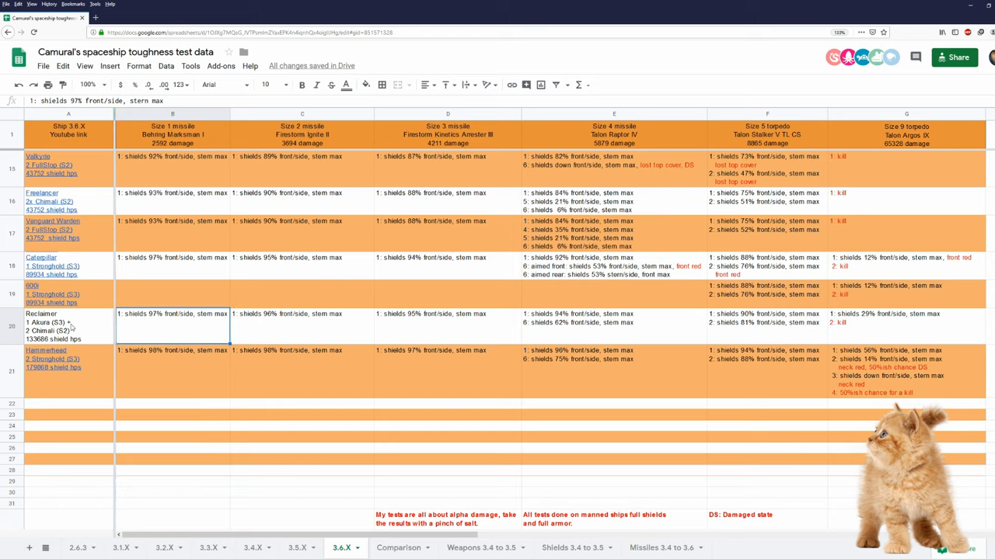
mouse_move(90, 352)
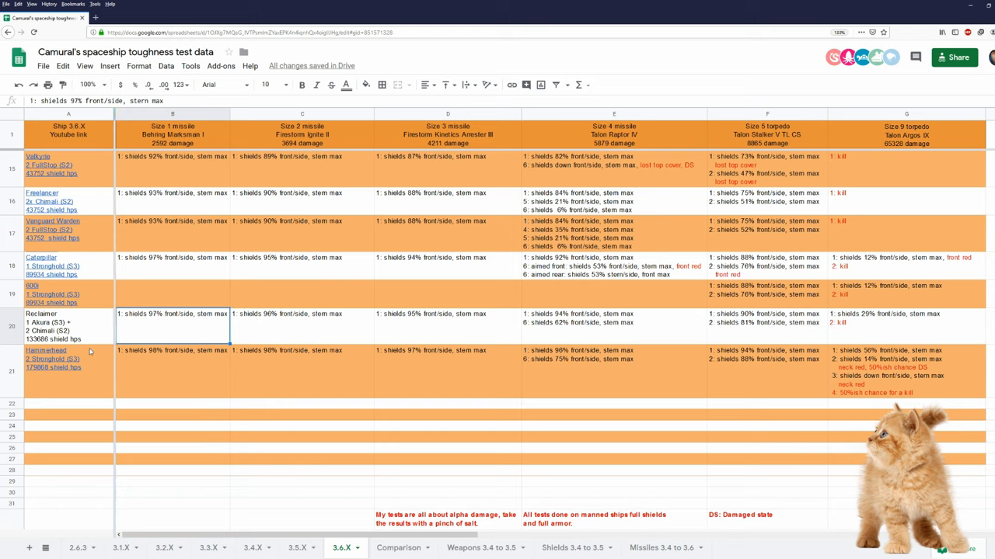
mouse_move(273, 342)
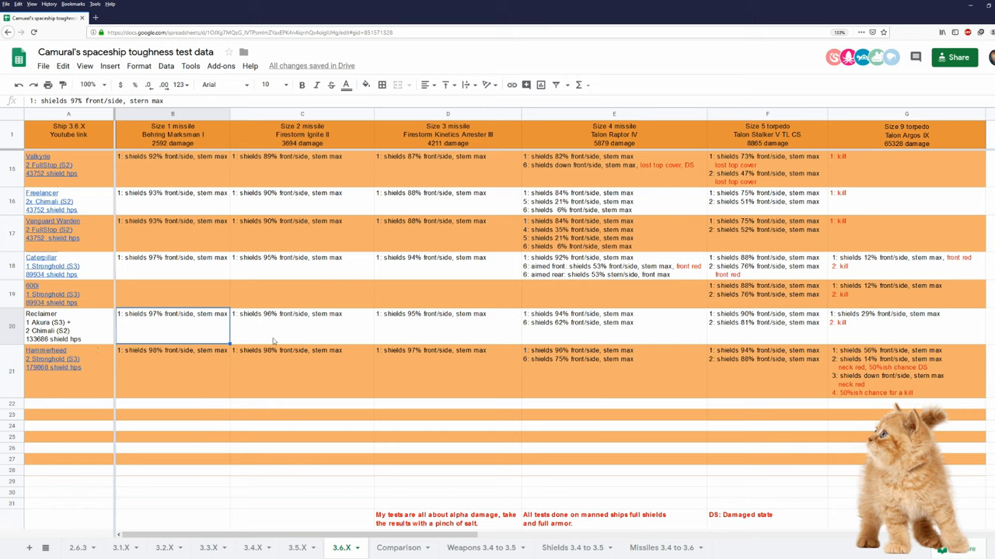
mouse_move(205, 335)
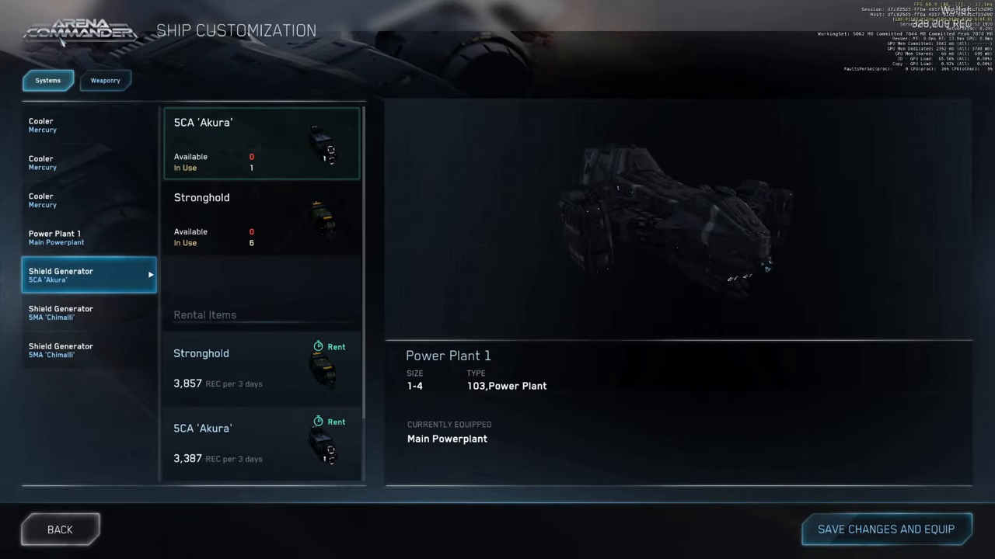
mouse_move(368, 78)
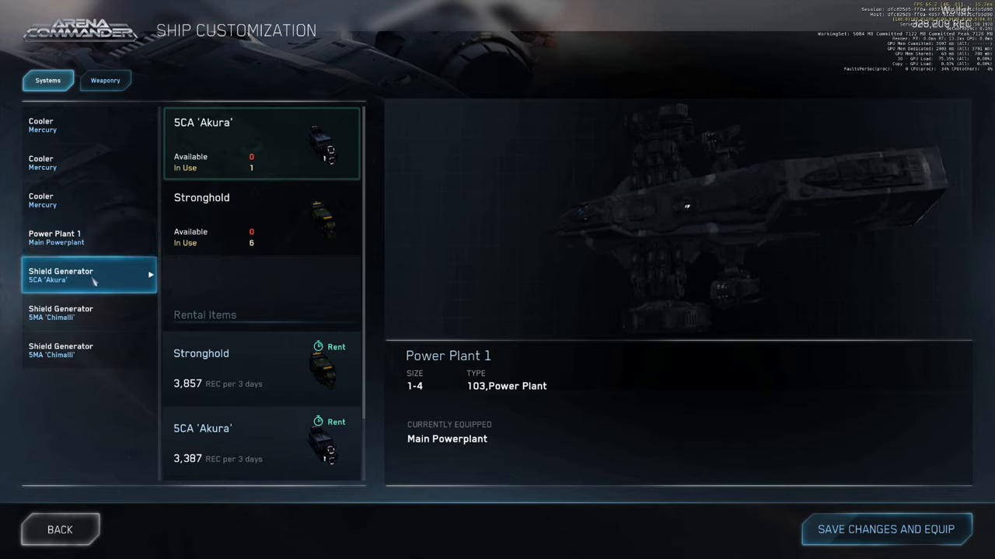
left_click(88, 312)
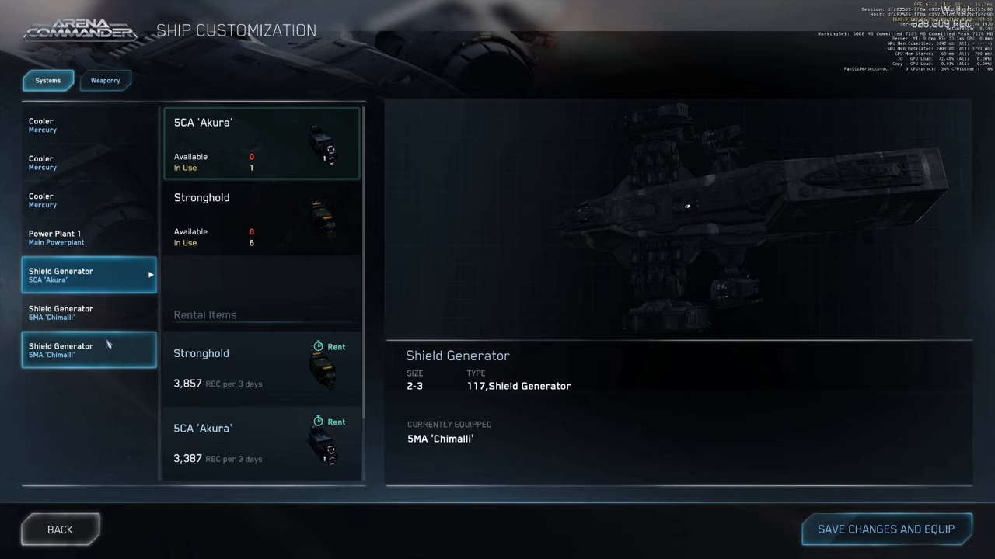
mouse_move(103, 302)
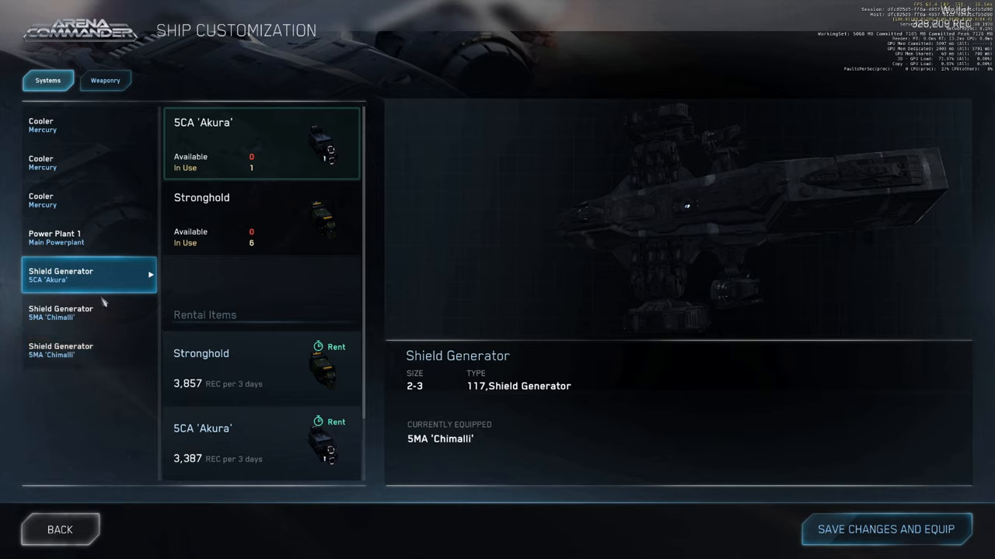
left_click(261, 219)
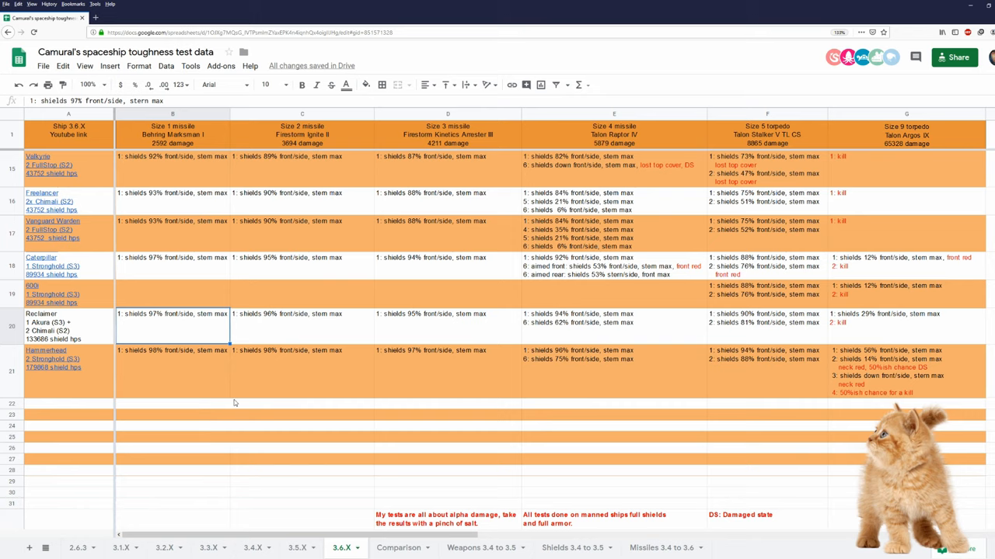
- Compare the 3.5.X and 3.6.X shield hitpoints, size 1 and 3 missile, and size 5 torpedo results
left_click(399, 547)
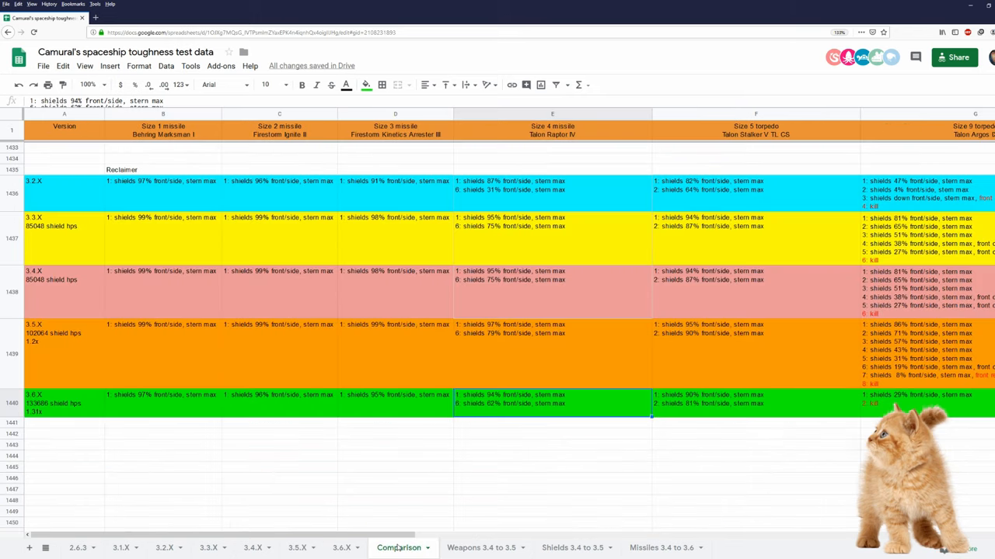
mouse_move(100, 253)
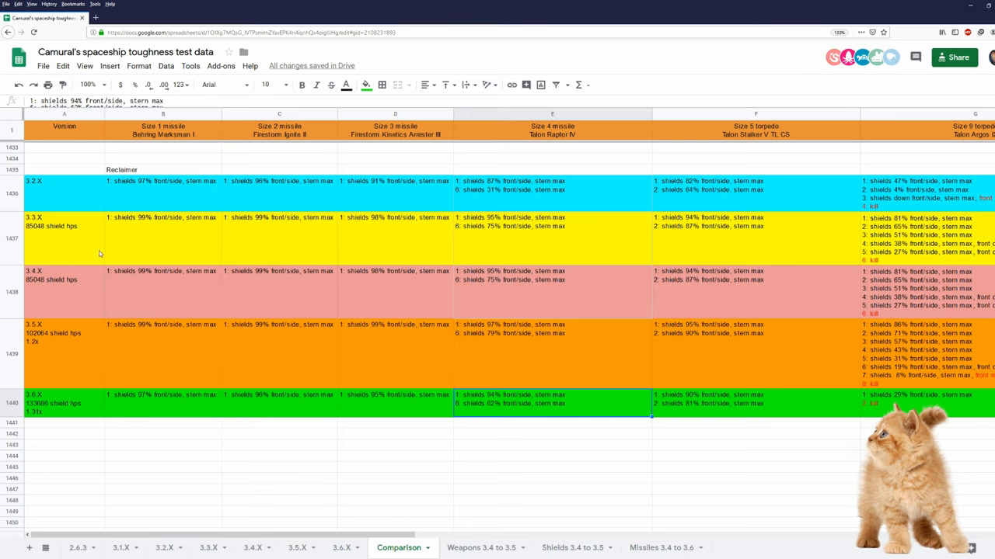
left_click(64, 193)
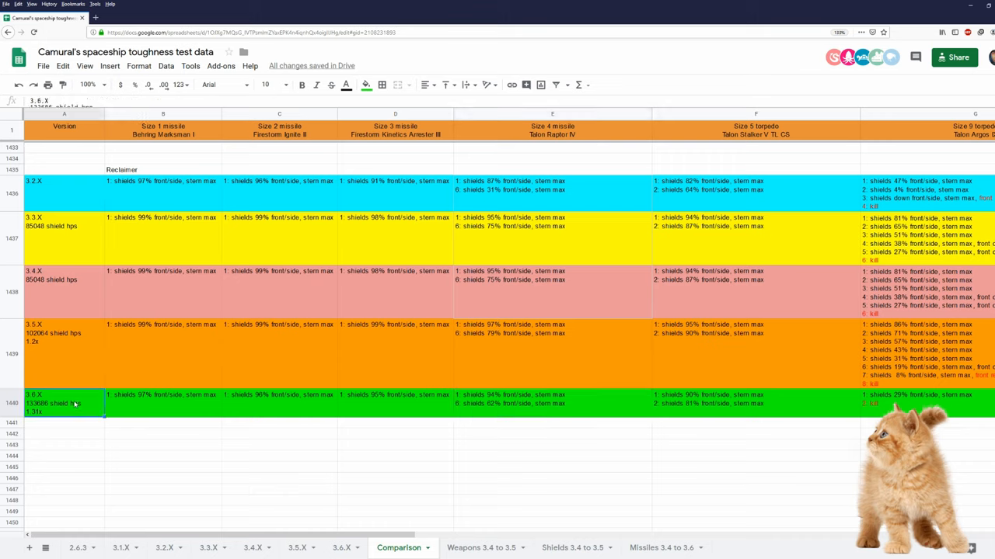
mouse_move(69, 344)
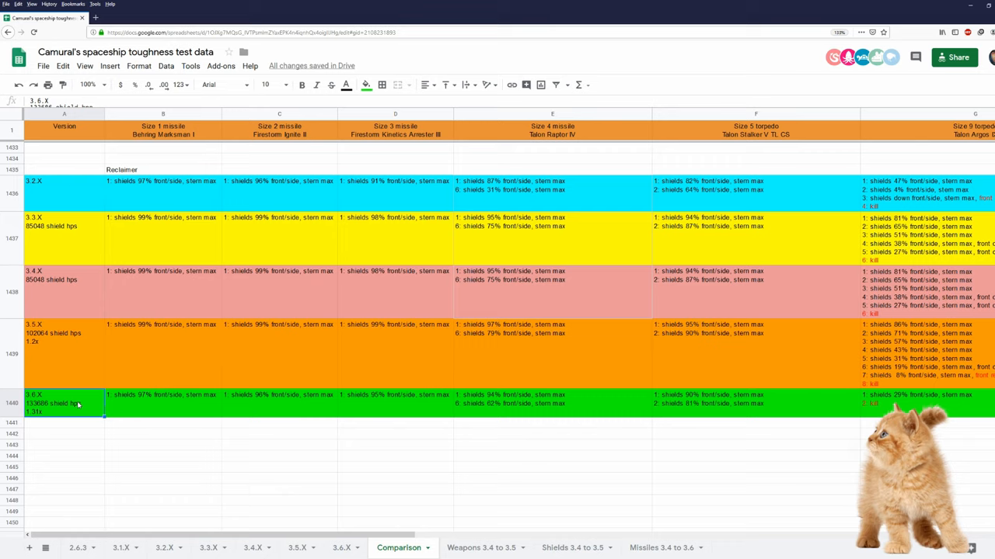
mouse_move(149, 358)
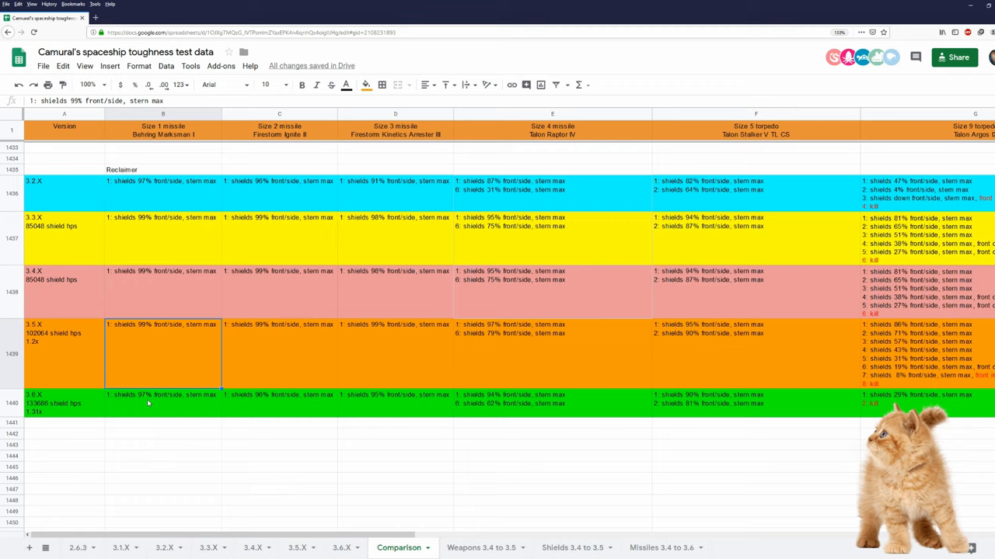
left_click(163, 404)
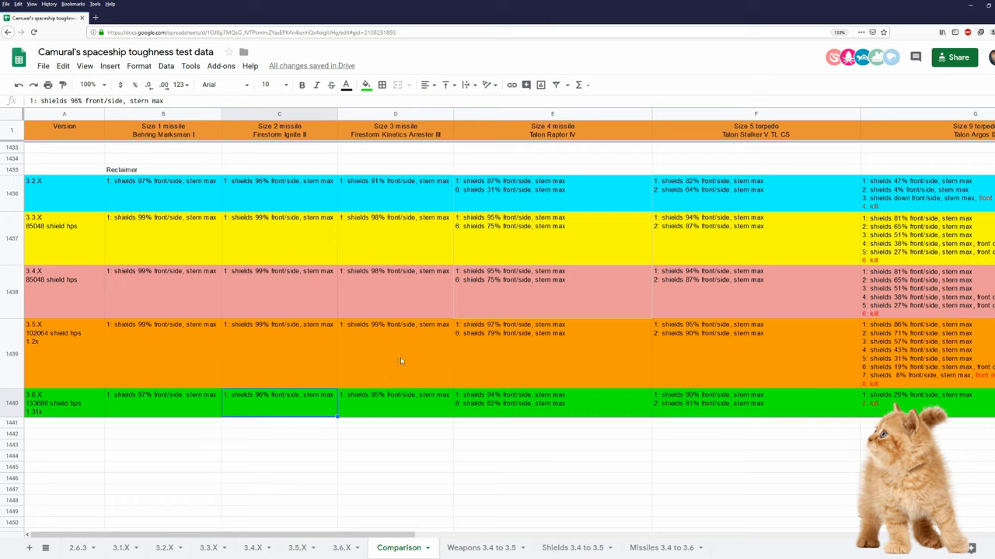
left_click(395, 399)
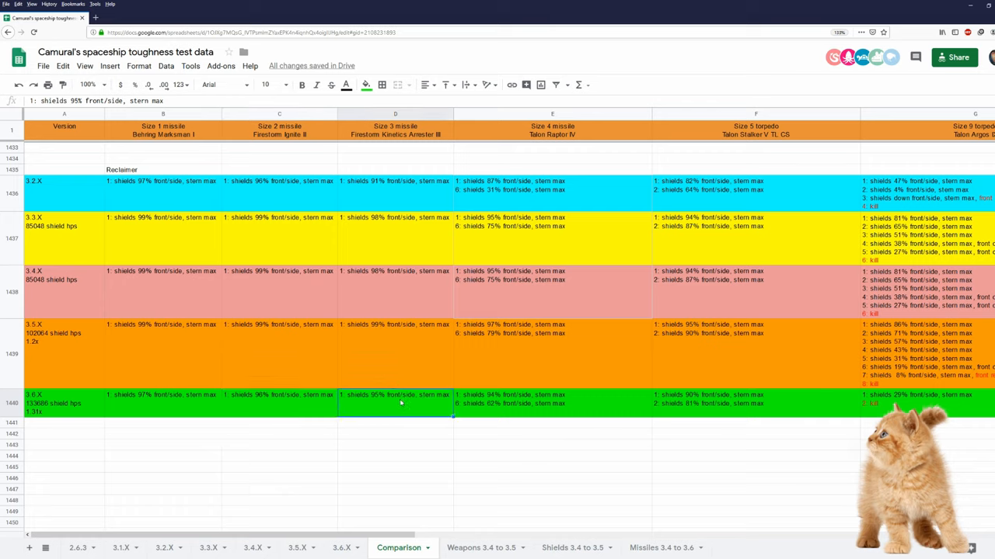
mouse_move(506, 379)
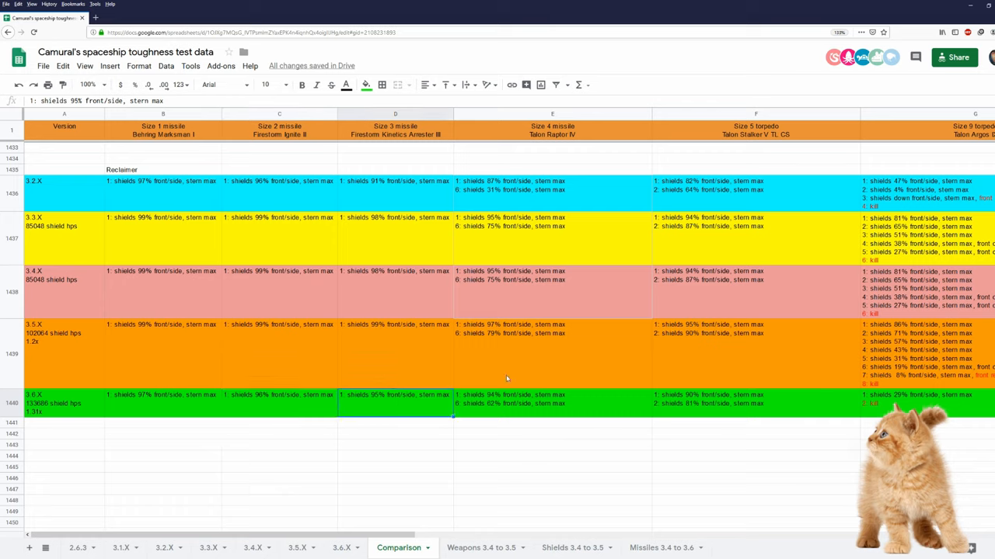
mouse_move(508, 364)
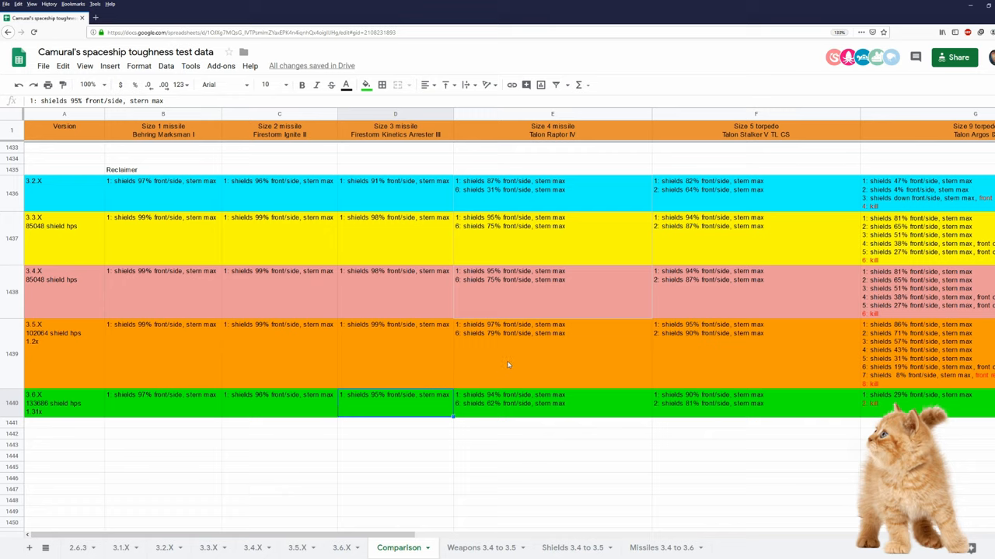
mouse_move(489, 352)
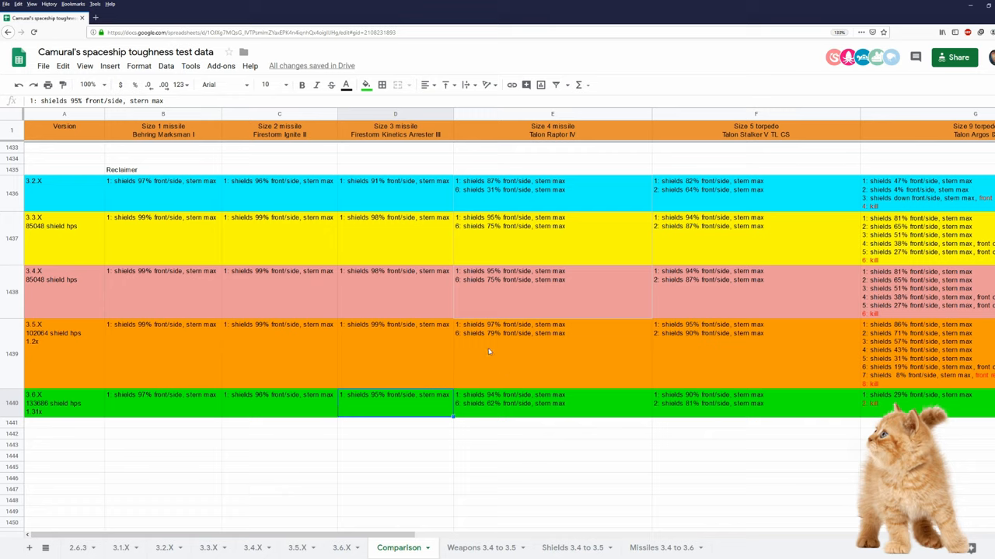
mouse_move(536, 372)
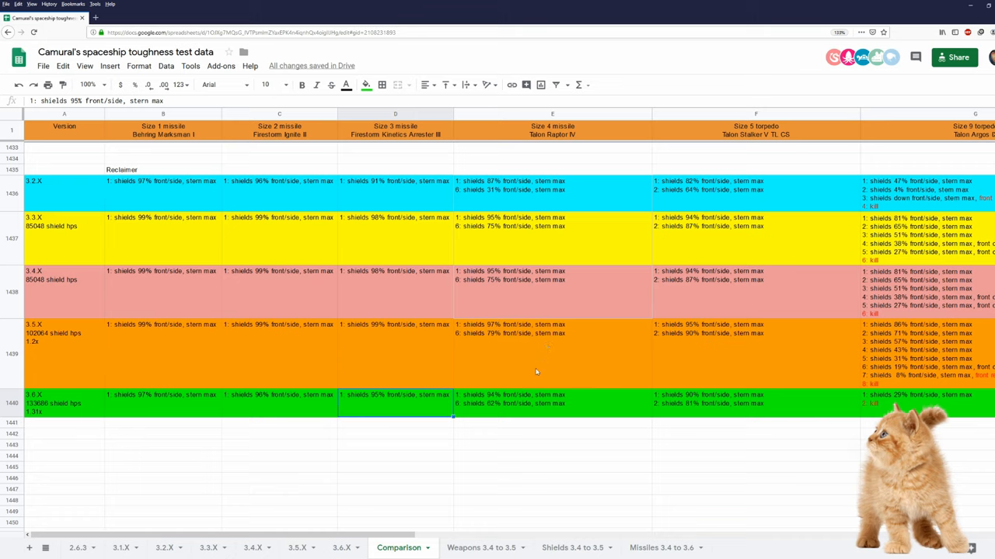
left_click(551, 399)
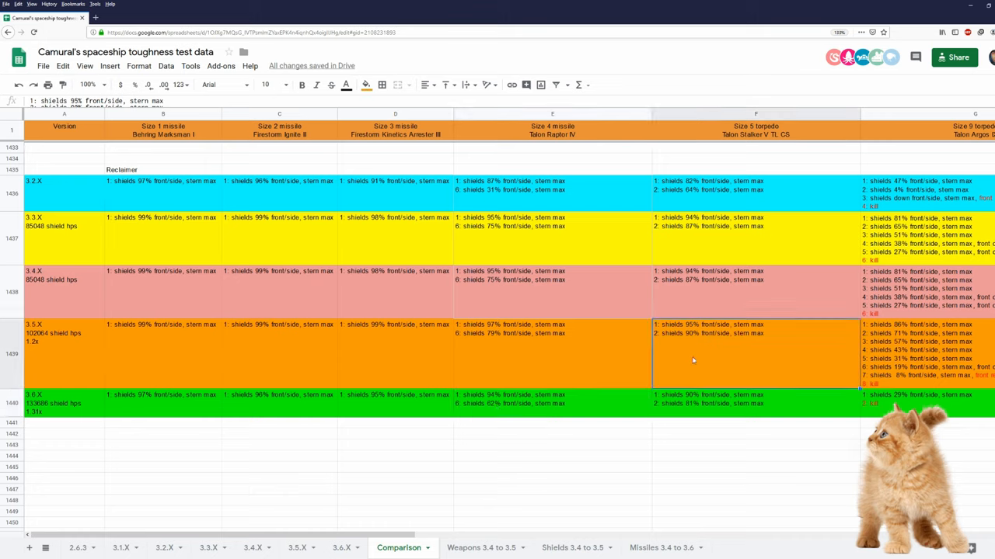
left_click(703, 399)
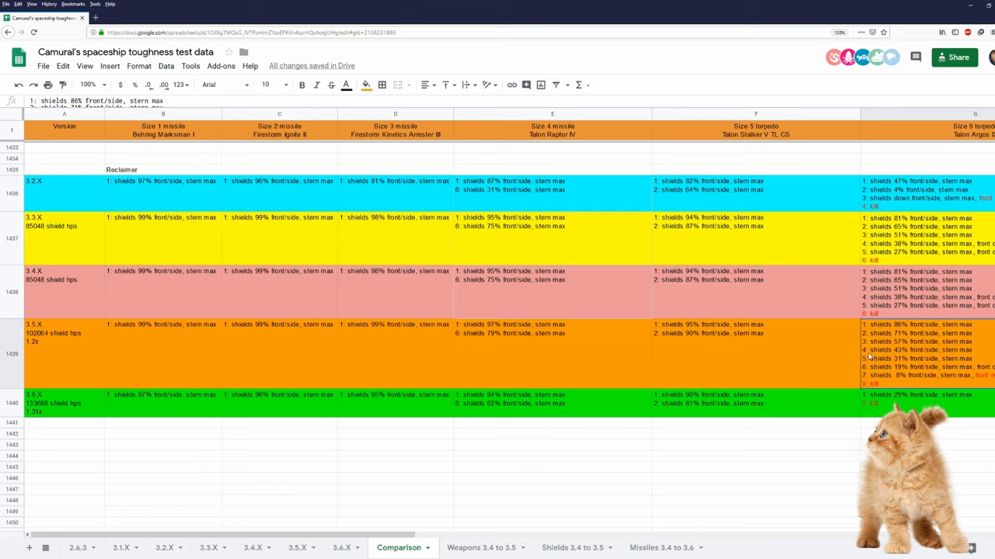
mouse_move(888, 370)
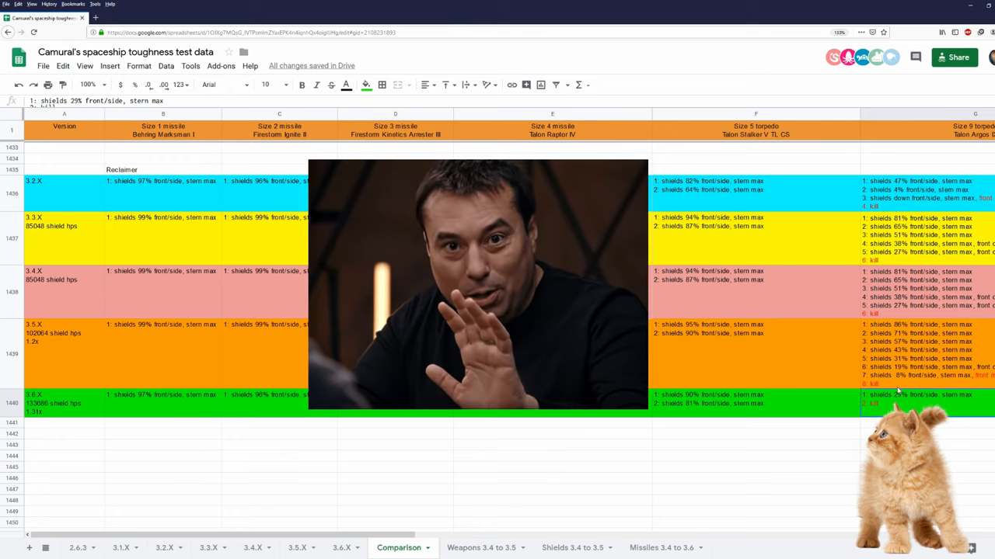
mouse_move(317, 464)
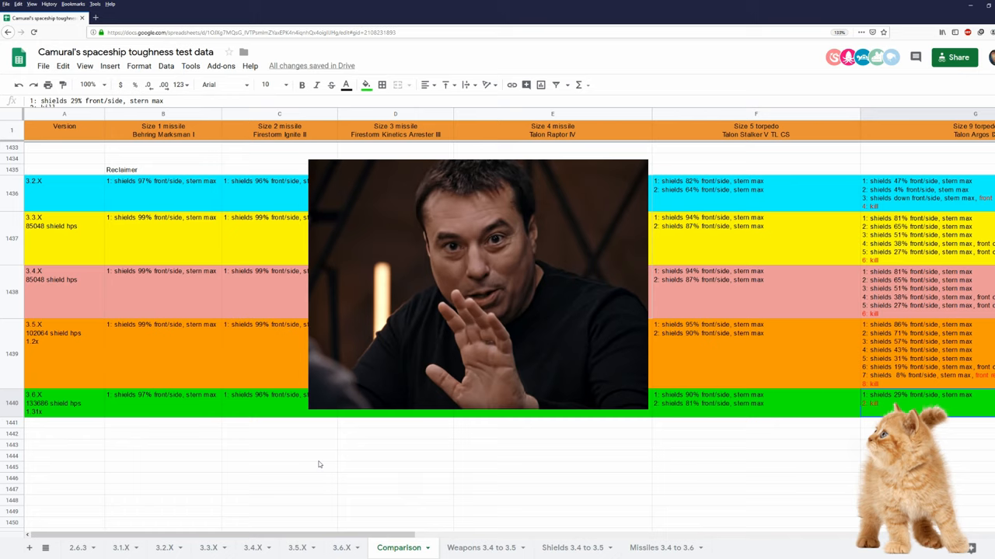